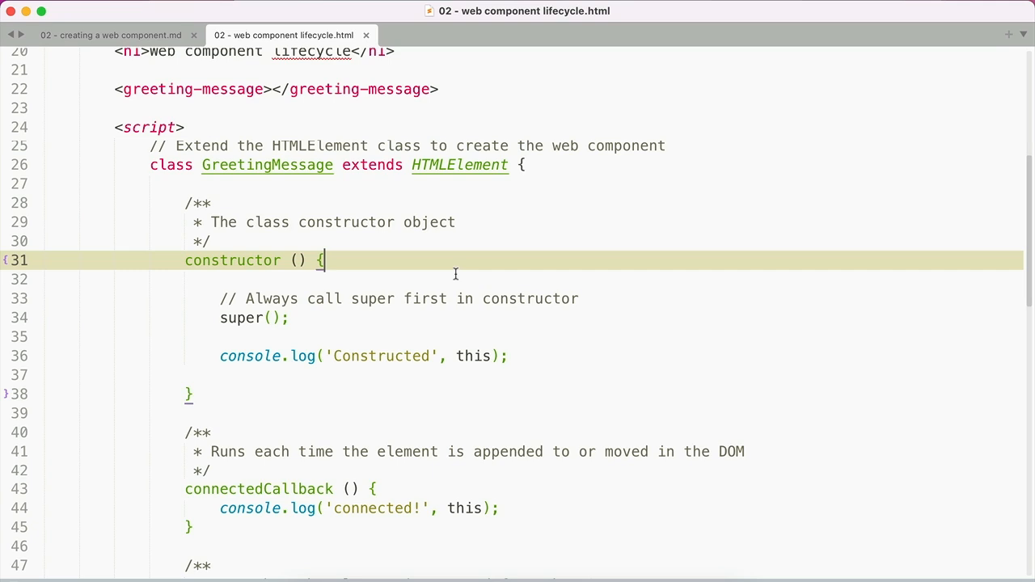
Review the Edge DevTools console showing the Constructed and connected! log entries.
scroll("down", 3)
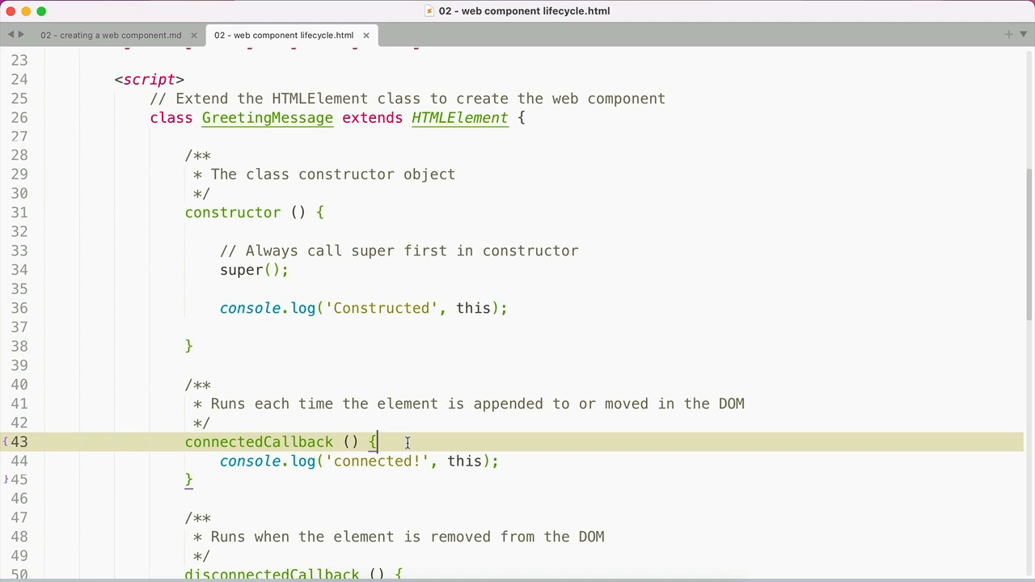
scroll("down", 3)
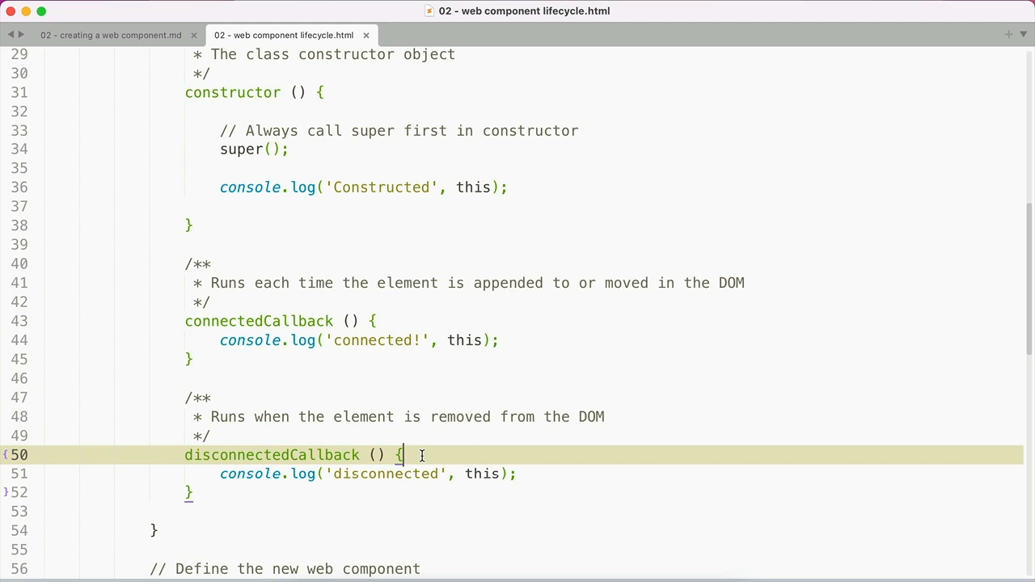
scroll("up", 3)
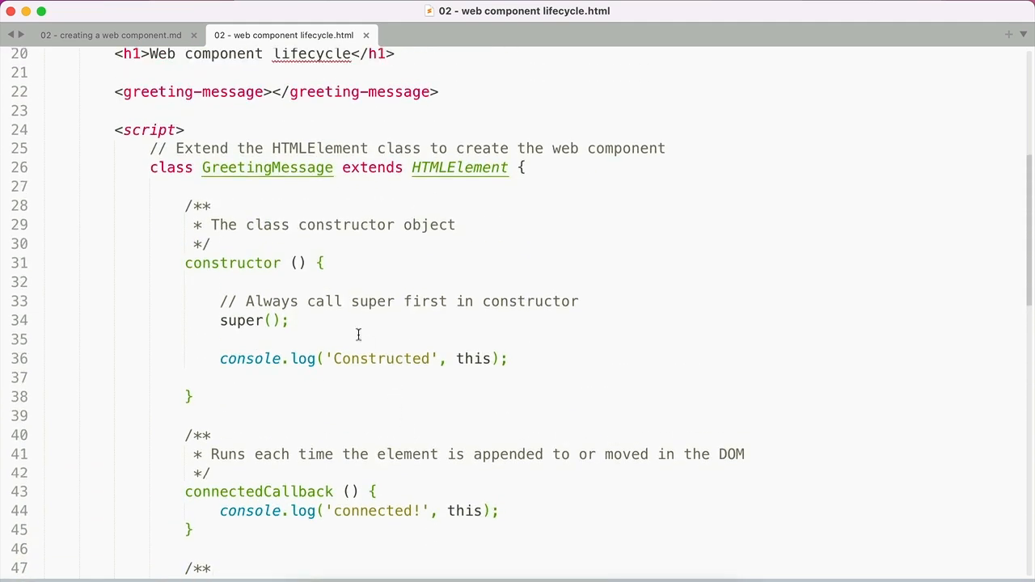
left_click(290, 320)
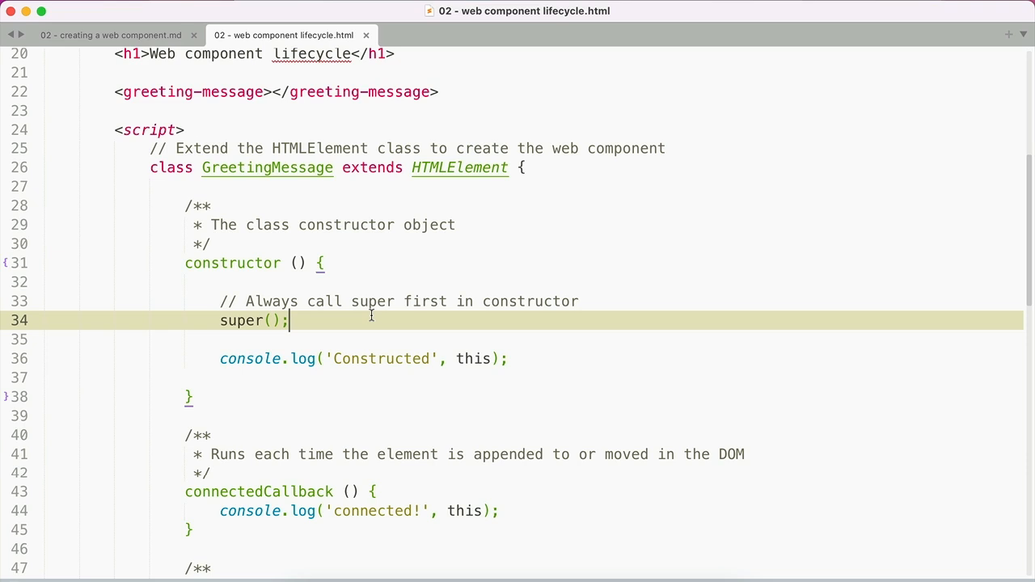
scroll("down", 3)
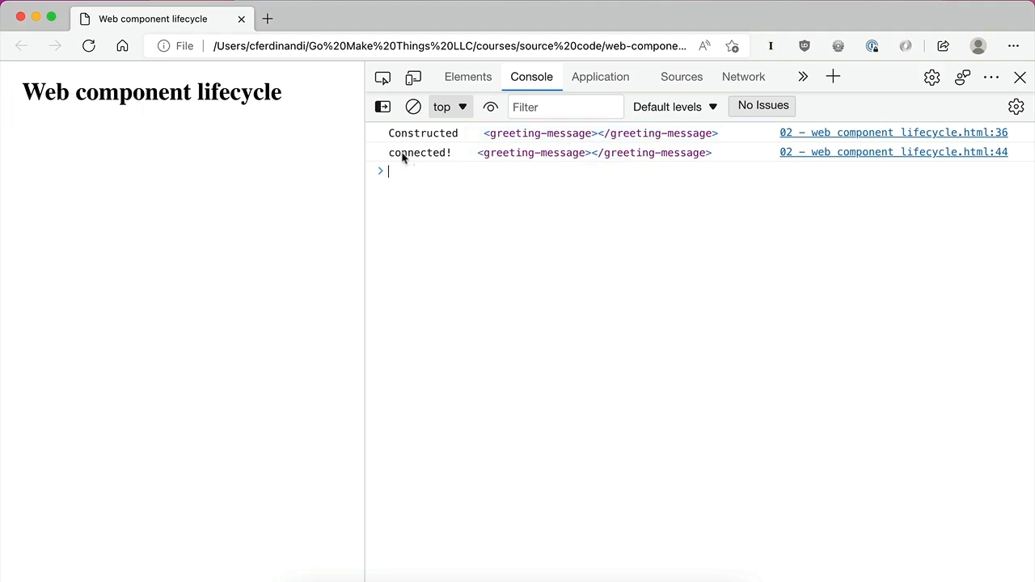
mouse_move(534, 152)
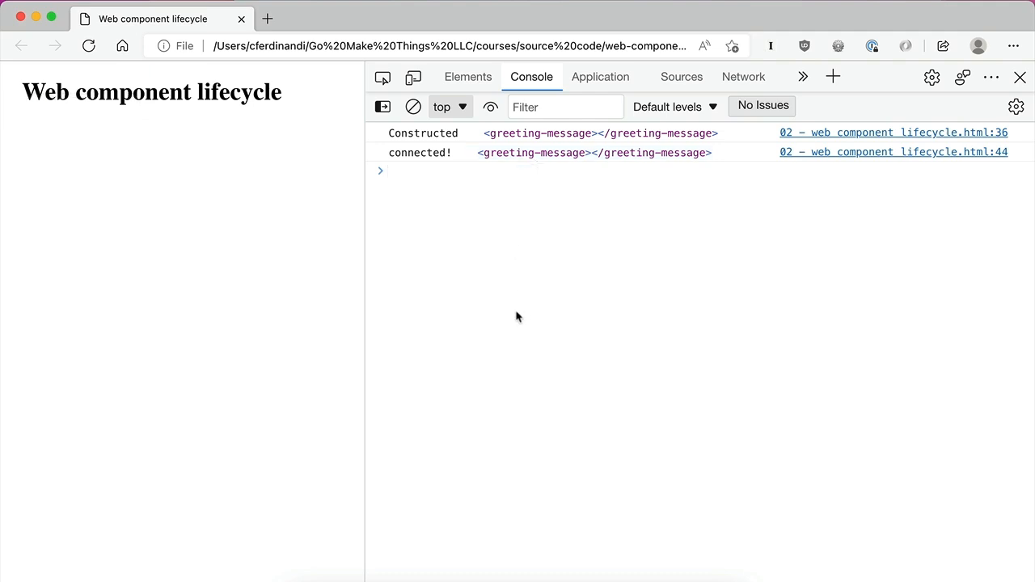
Return to Sublime Text from the Dock with the lifecycle file still open.
left_click(396, 172)
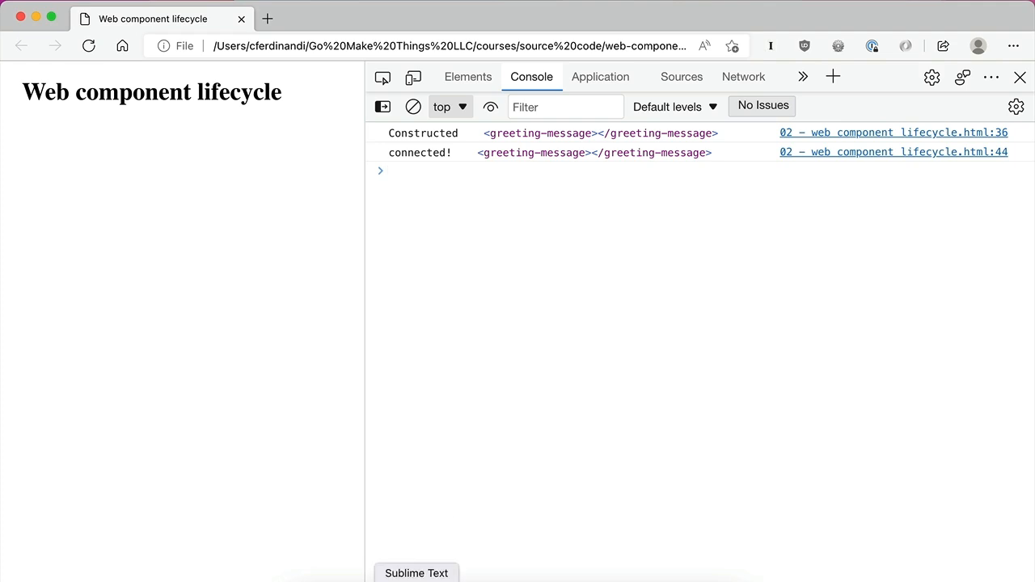
left_click(388, 172)
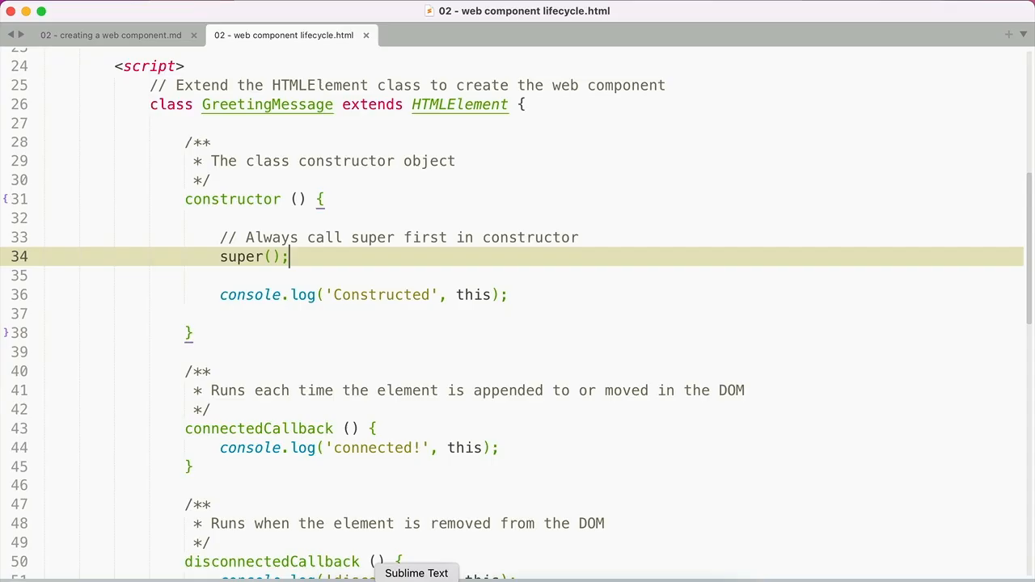
Scroll to the end of the script where document.body.append(greeting) is commented out.
scroll("down", 3)
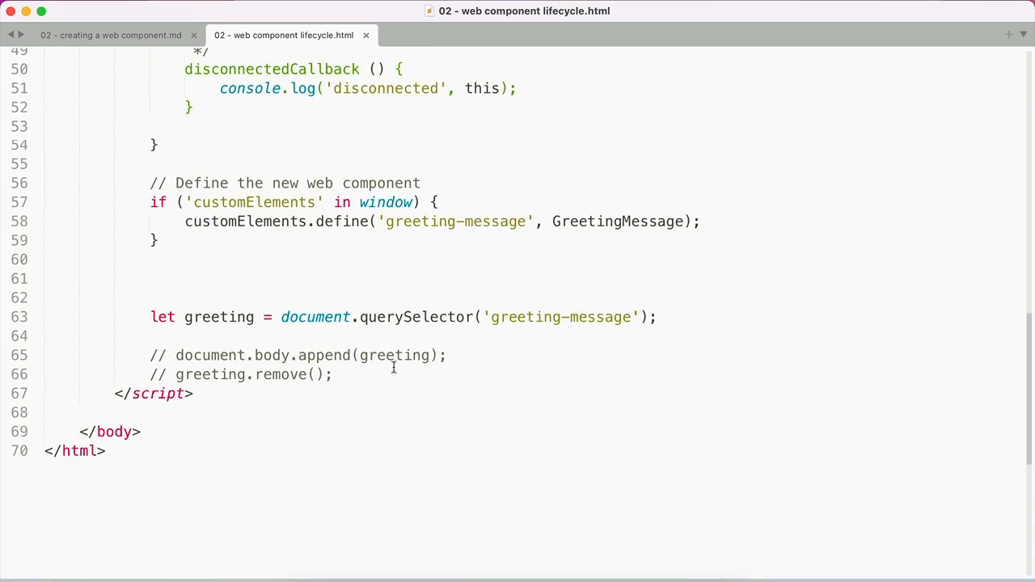
mouse_move(451, 318)
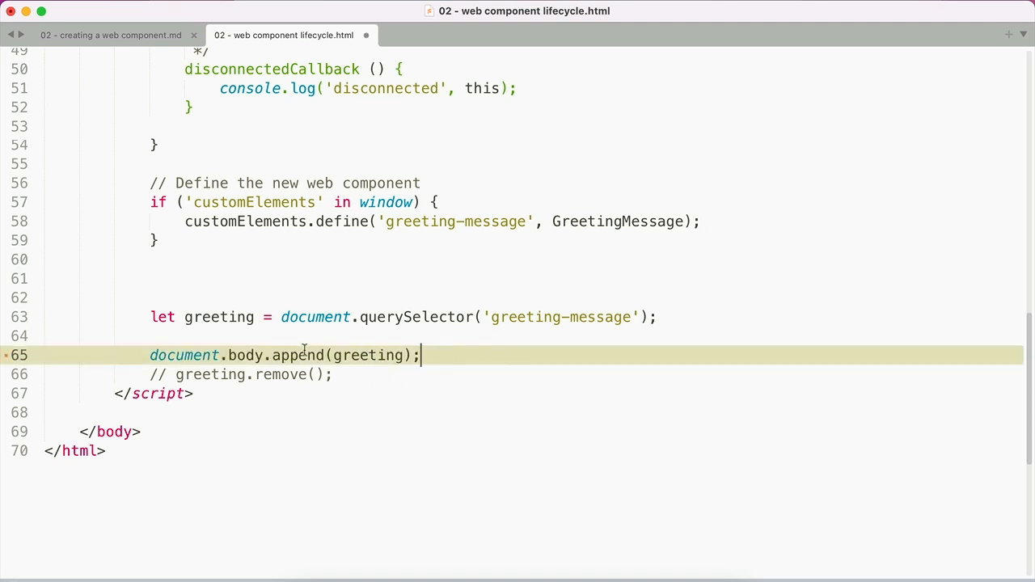
mouse_move(204, 354)
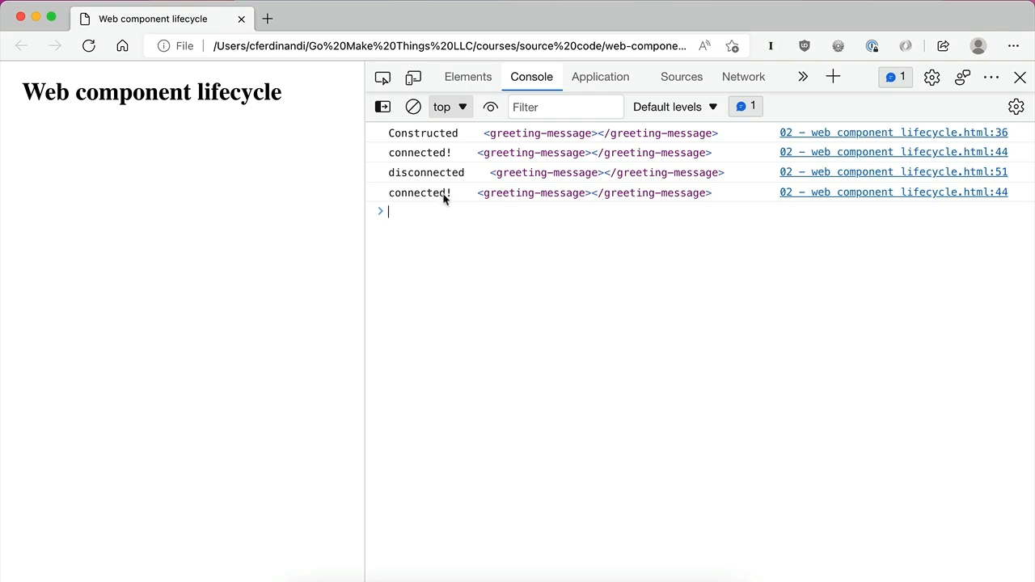
mouse_move(473, 398)
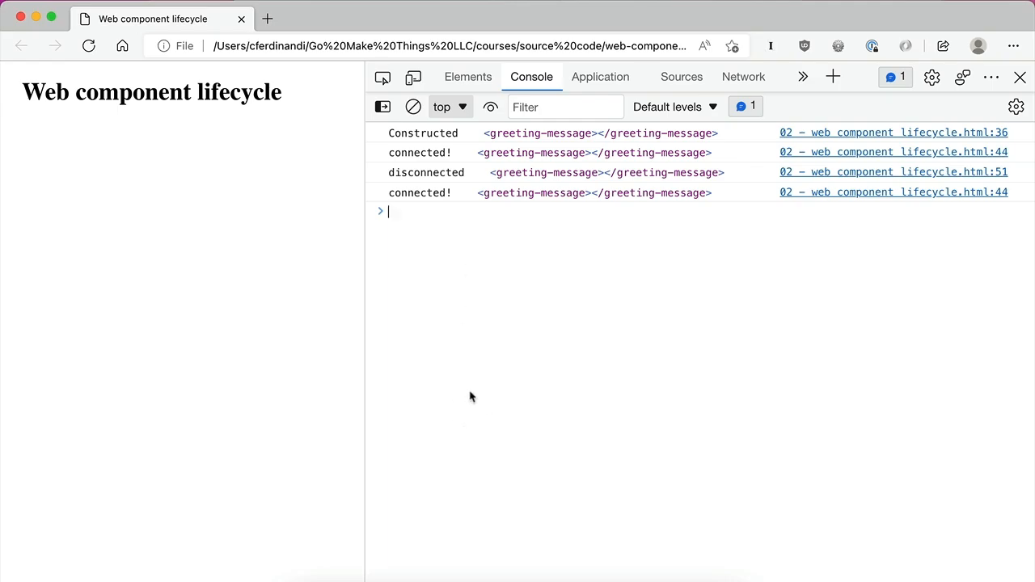